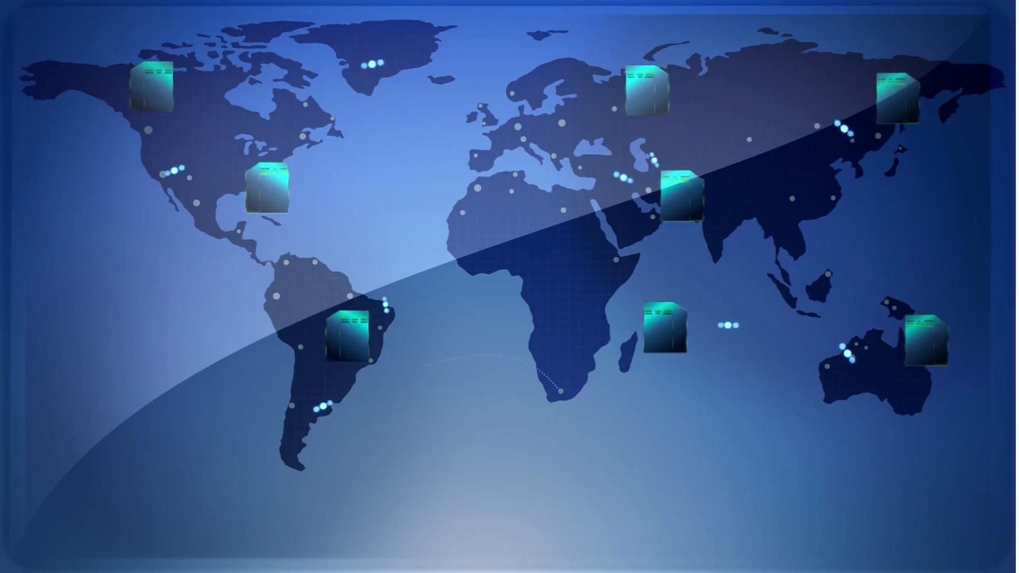
{"action": "left_click", "coordinate": [351, 331]}
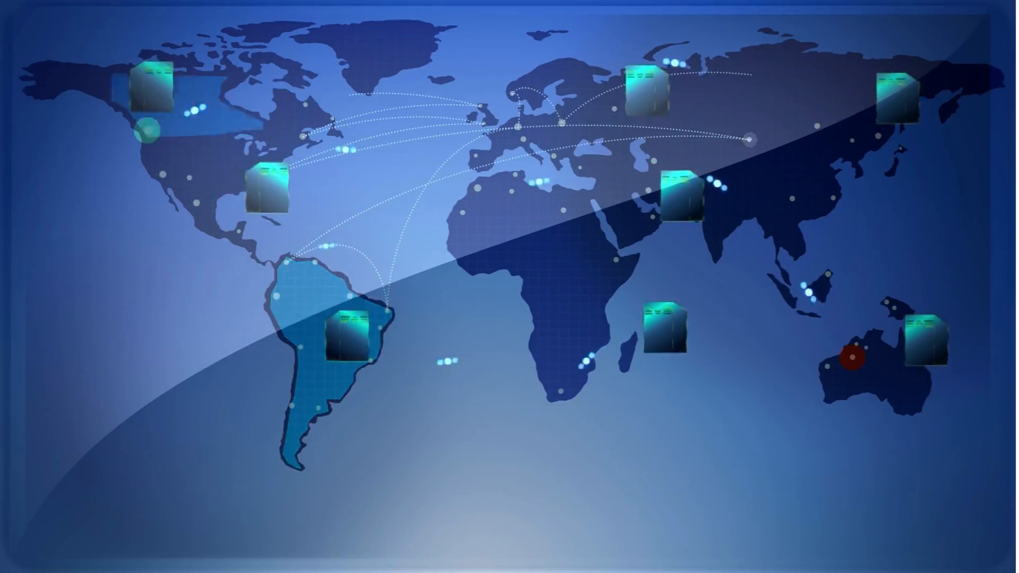